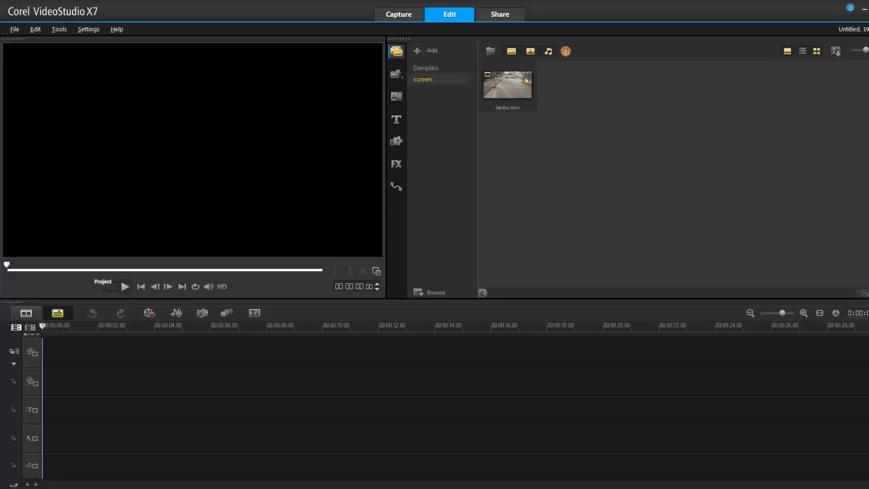
mouse_move(503, 152)
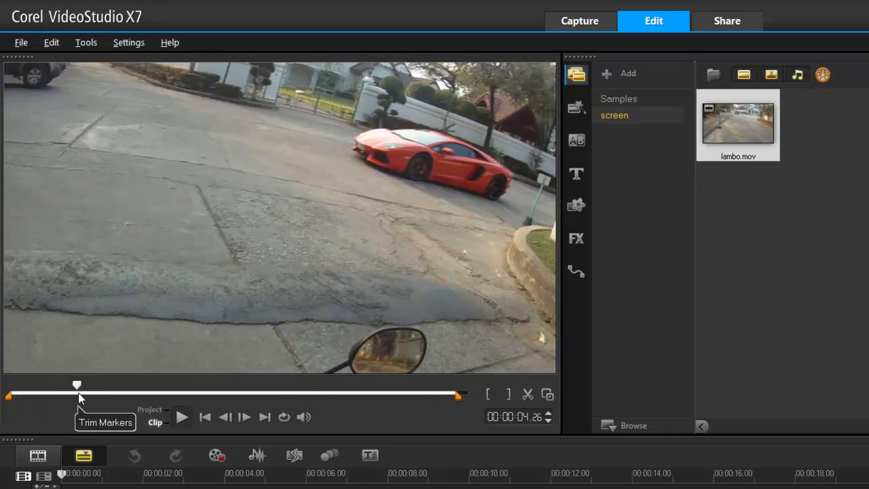
Scrub the lambo.mov preview to about 00:00:03.18, where the orange Lamborghini fills the frame.
drag(77, 385, 57, 385)
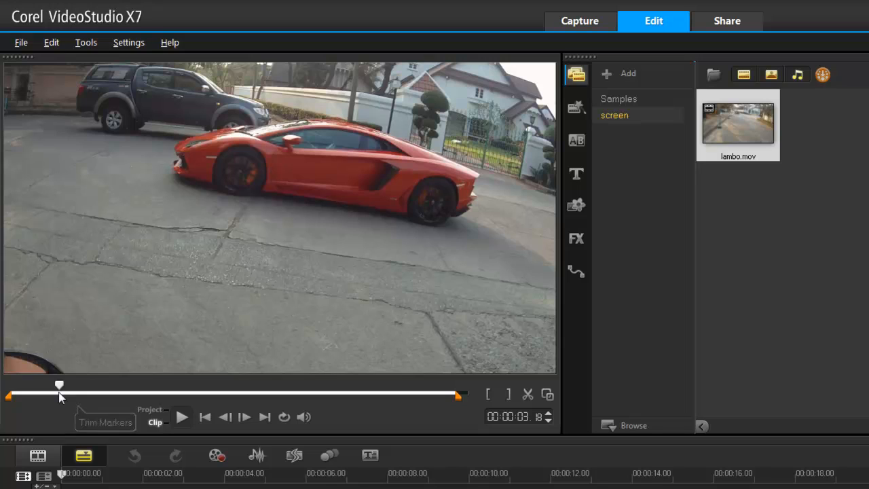
mouse_move(159, 173)
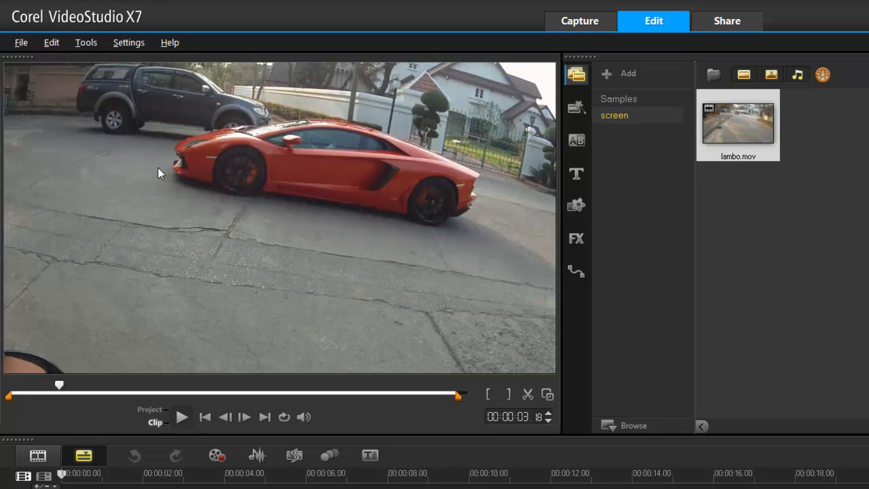
mouse_move(508, 316)
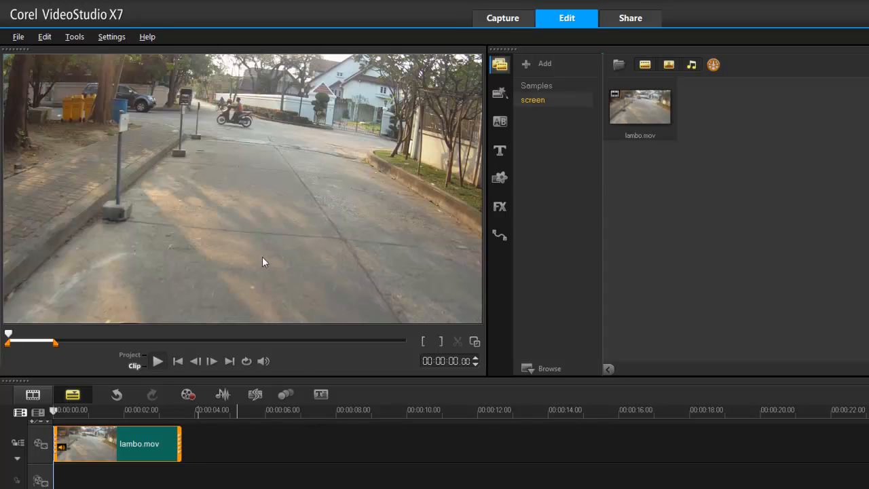
mouse_move(173, 375)
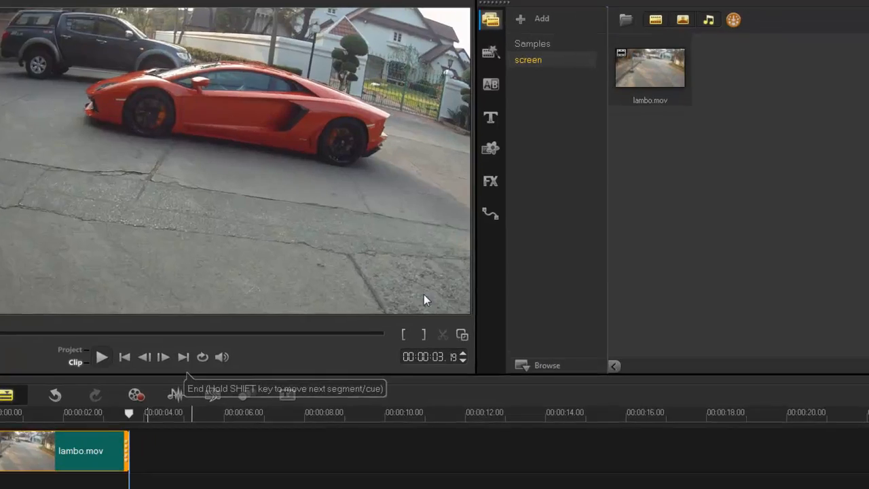
Jump the preview to the last frame of the trimmed lambo.mov clip.
click(71, 59)
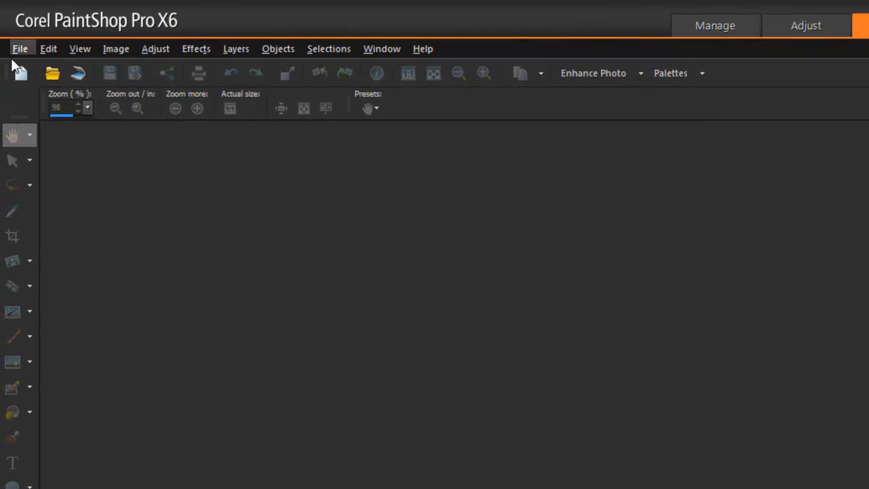
Reach the Screen Capture import options from PaintShop Pro's File > Import menu.
click(20, 49)
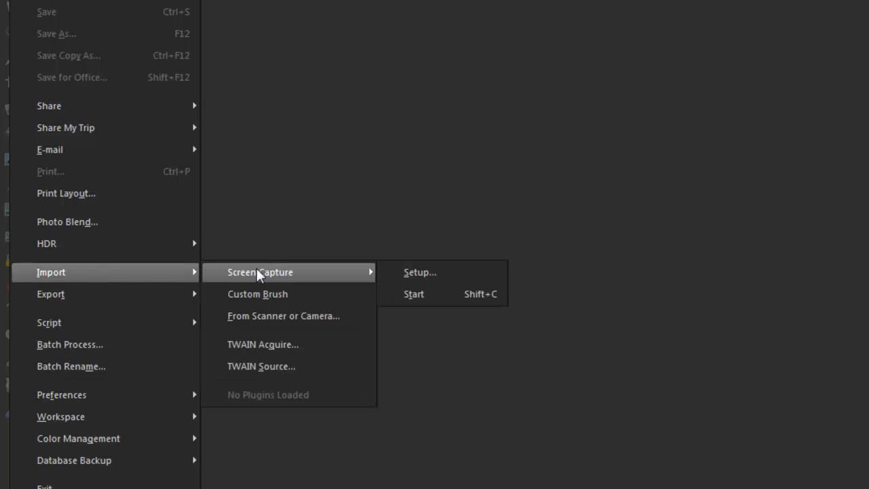
click(420, 271)
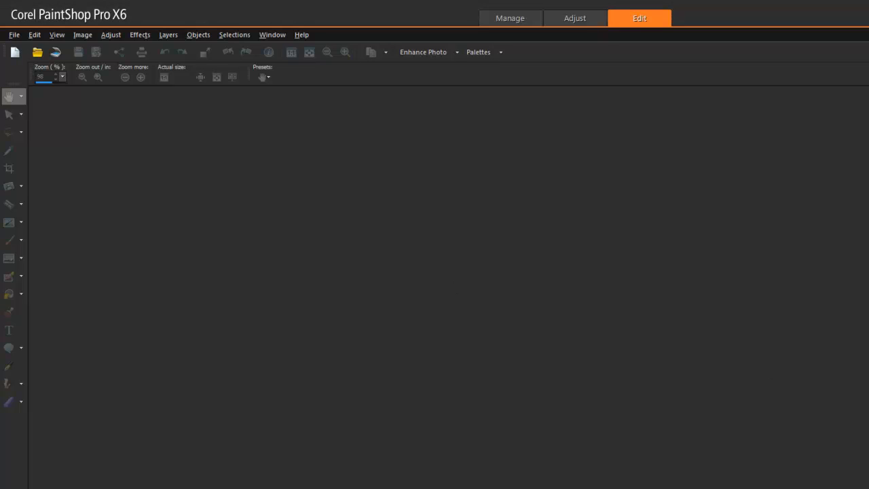
mouse_move(427, 344)
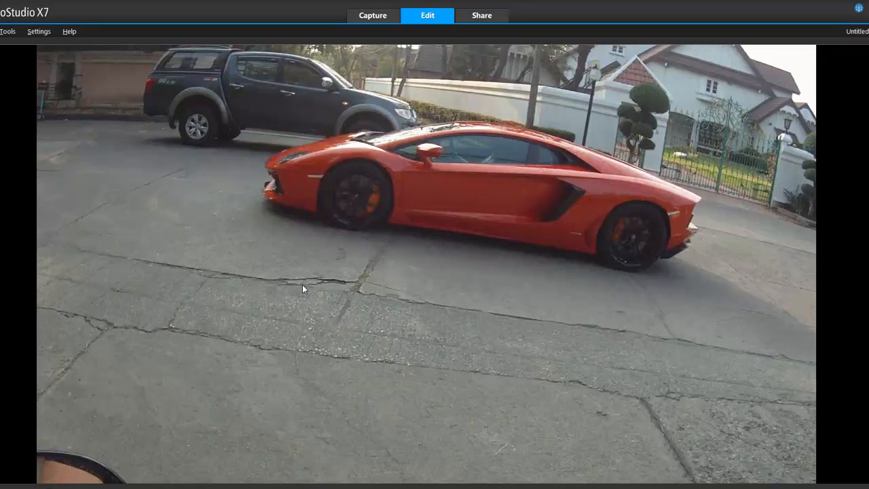
mouse_move(74, 211)
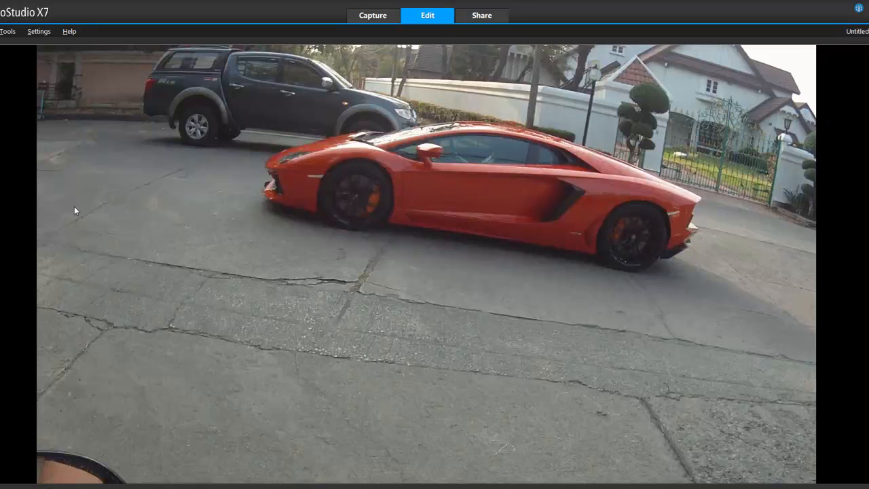
mouse_move(138, 130)
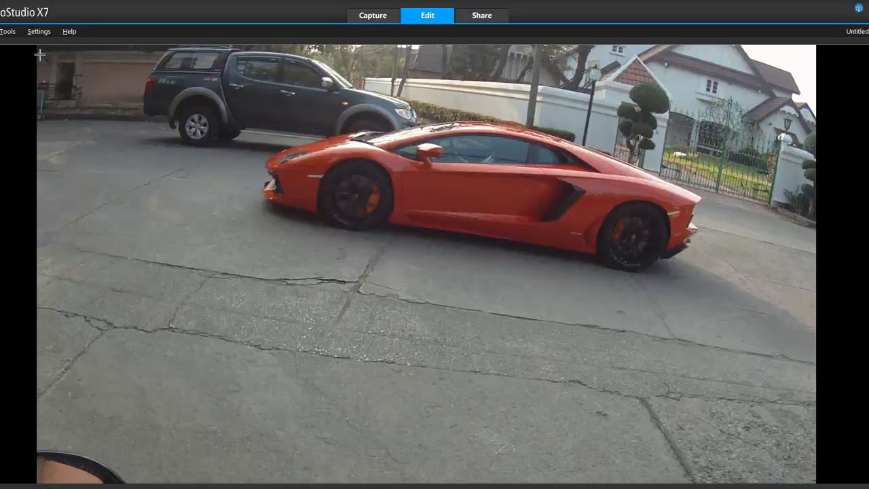
mouse_move(830, 364)
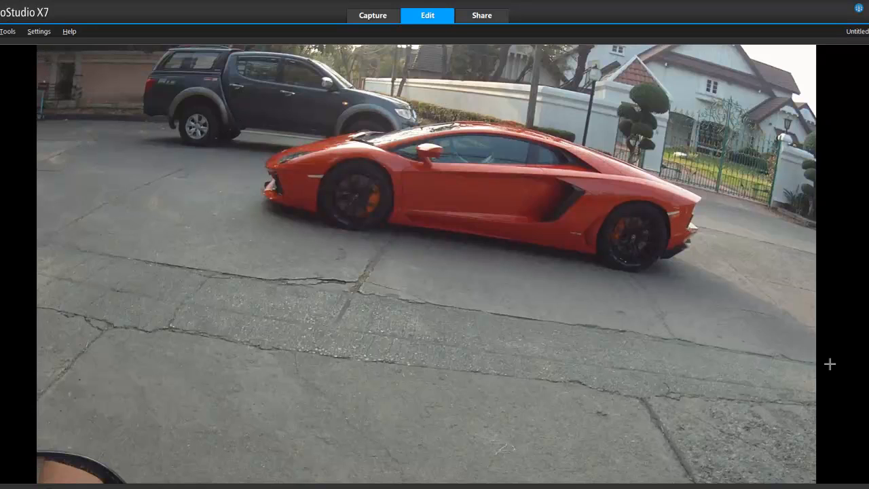
mouse_move(38, 48)
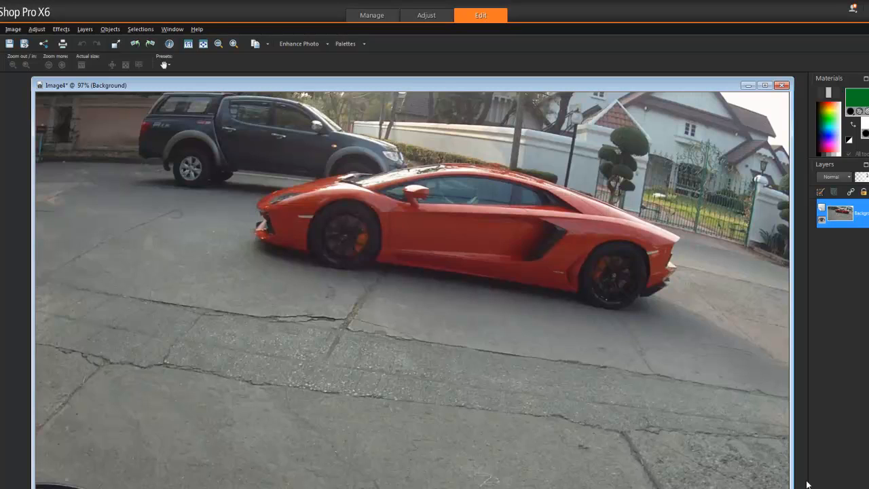
mouse_move(442, 369)
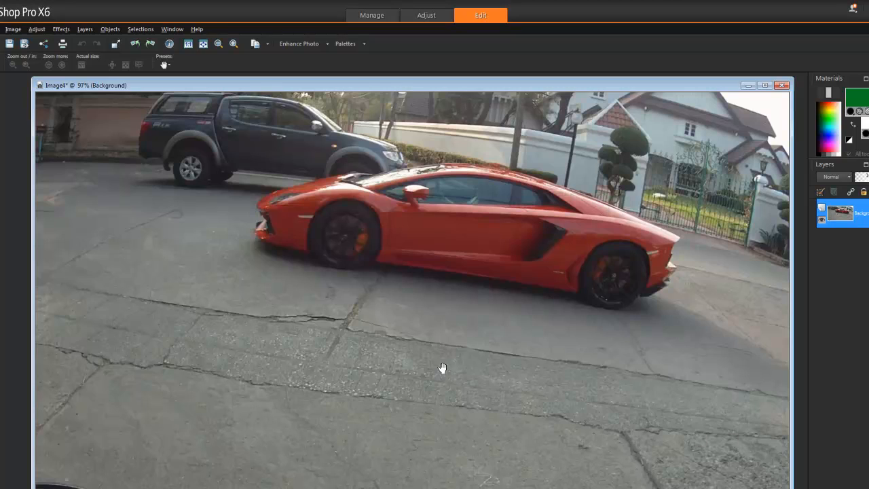
mouse_move(312, 281)
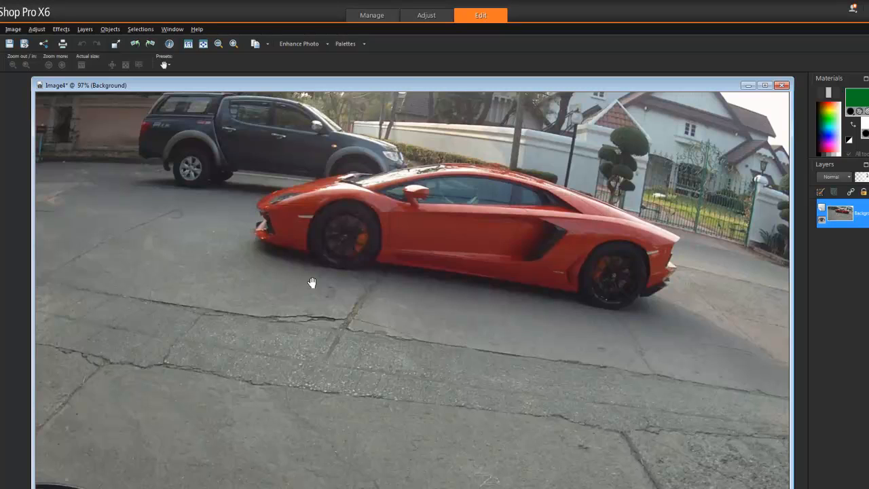
Launch Effects > Perfectly Clear on the captured Lamborghini still.
click(61, 28)
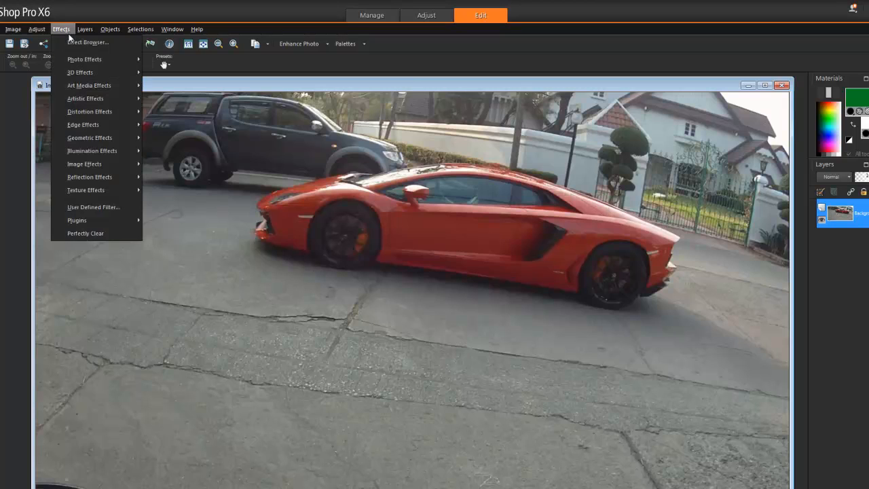
mouse_move(85, 232)
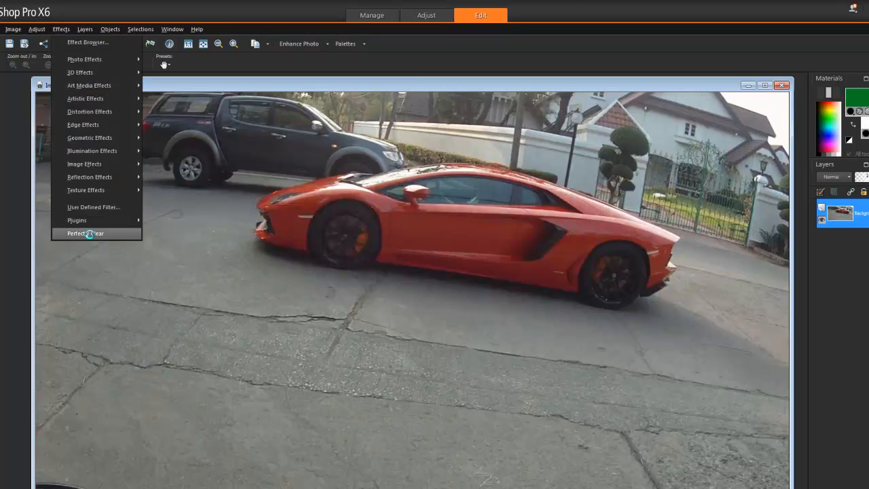
click(85, 233)
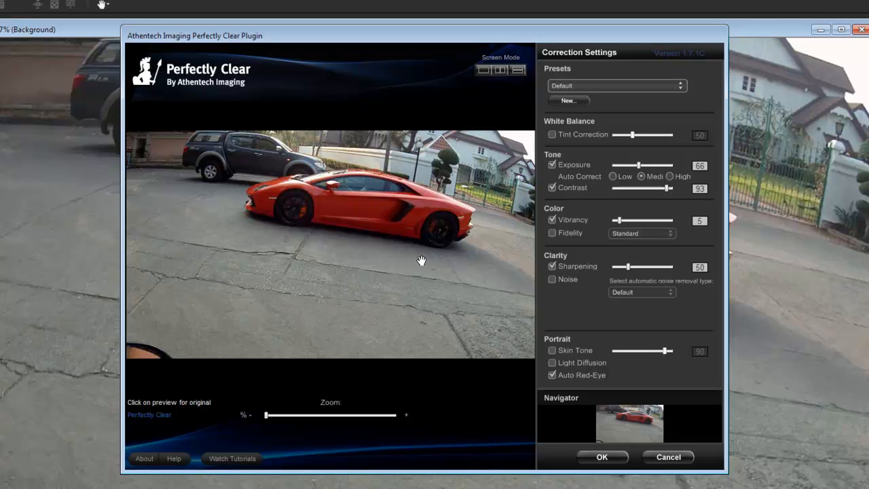
Apply Perfectly Clear corrections with Noise removal ticked to the Lamborghini still.
click(552, 279)
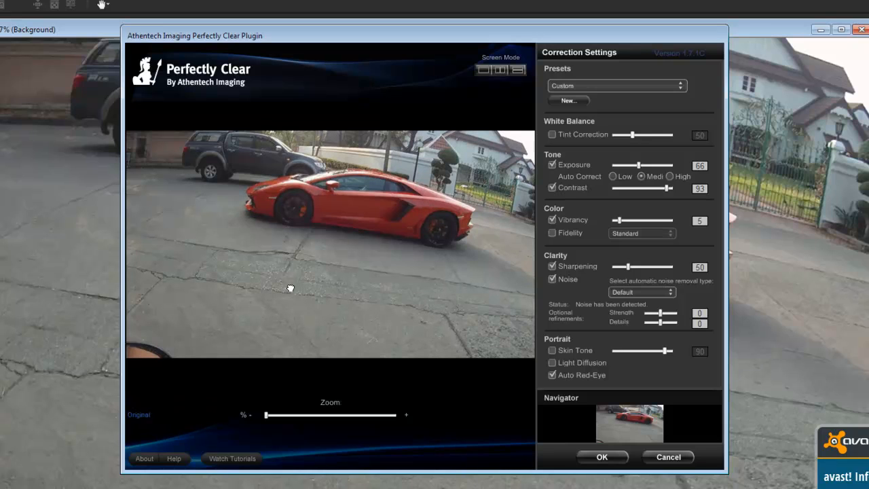
click(290, 286)
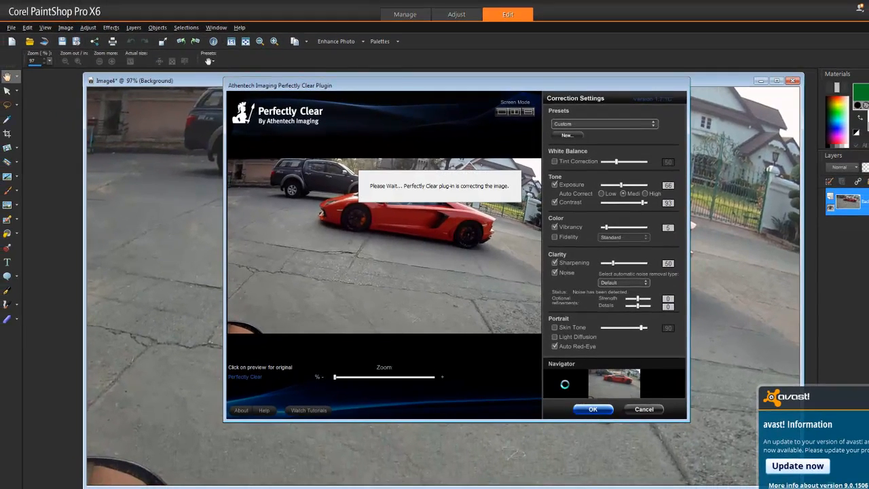
click(592, 408)
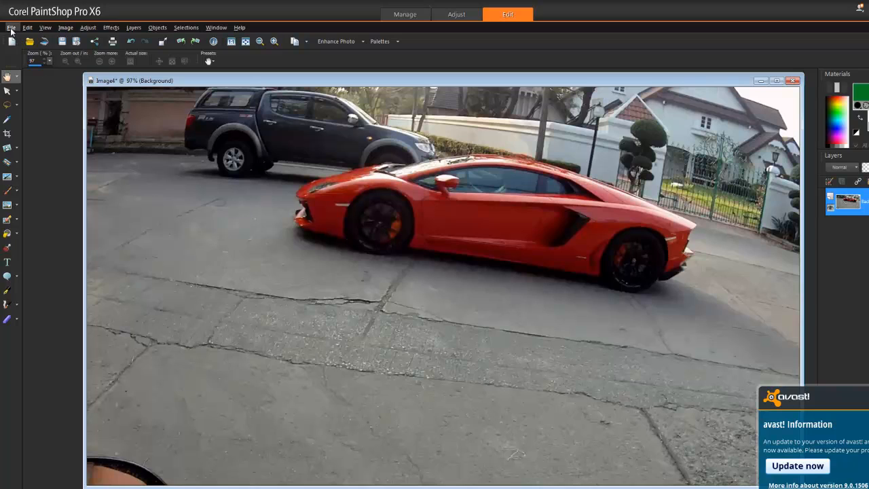
click(11, 27)
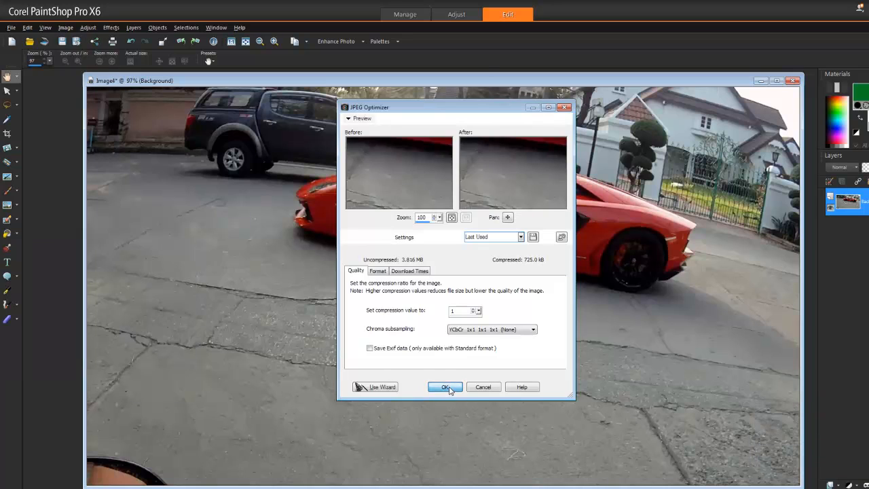
Accept the JPEG Optimizer settings and save the copy as Image4.jpg on the Desktop.
click(445, 386)
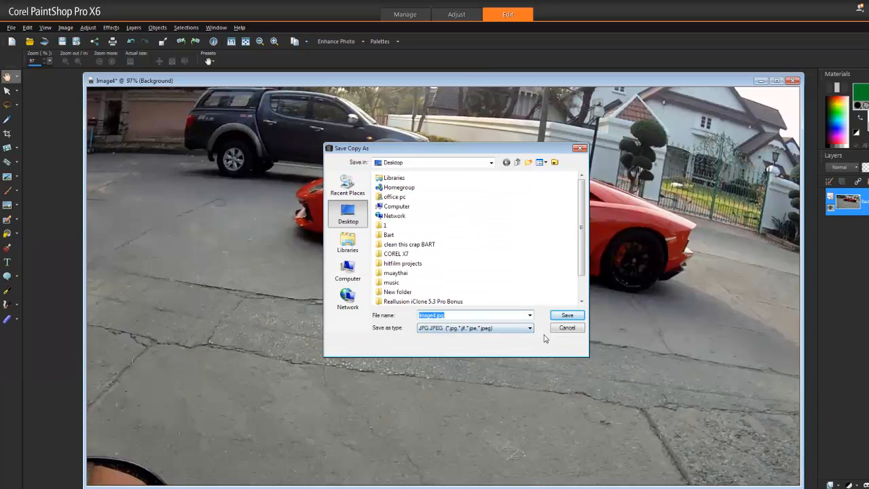
click(566, 314)
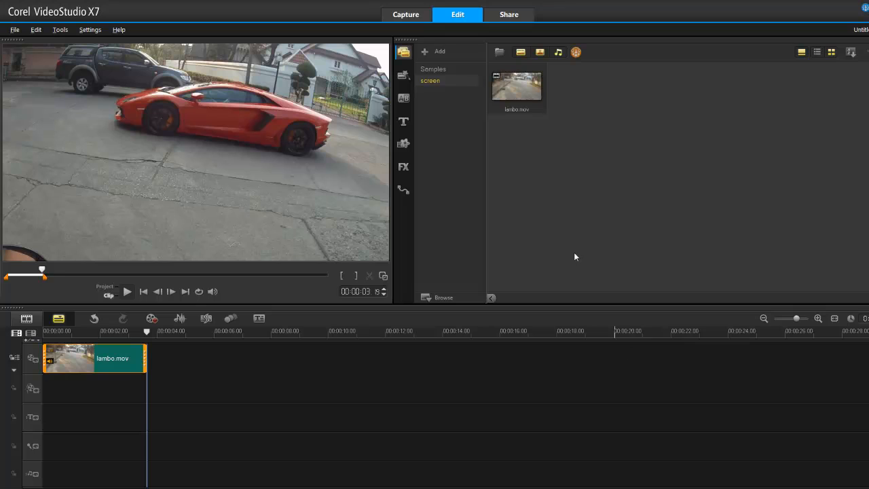
Import Image4.jpg through the media browser and drop it on the Video Track after lambo.mov.
click(499, 52)
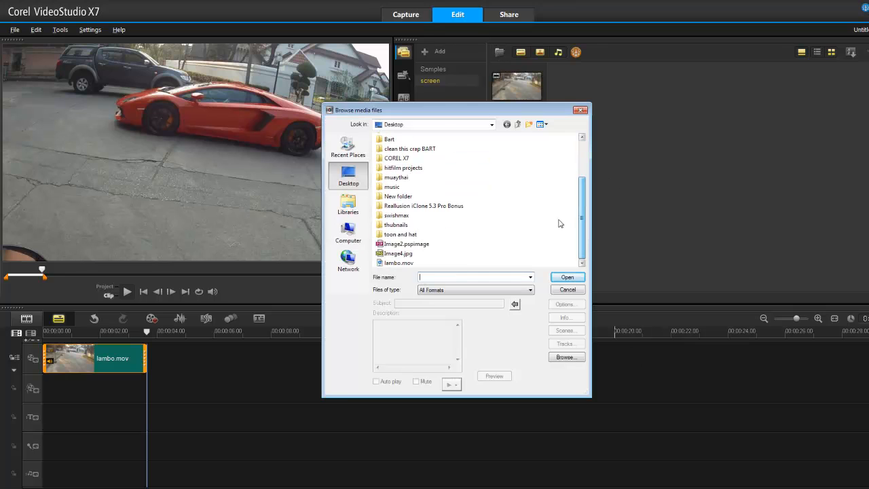
click(398, 252)
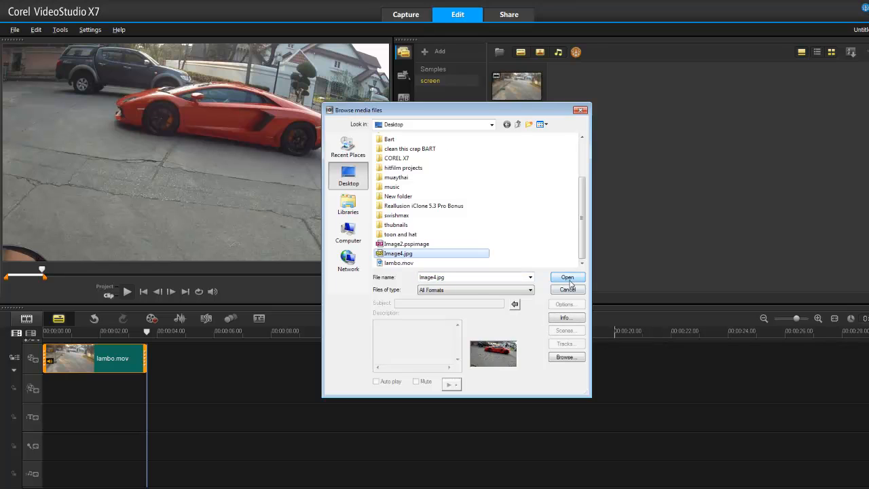
click(566, 277)
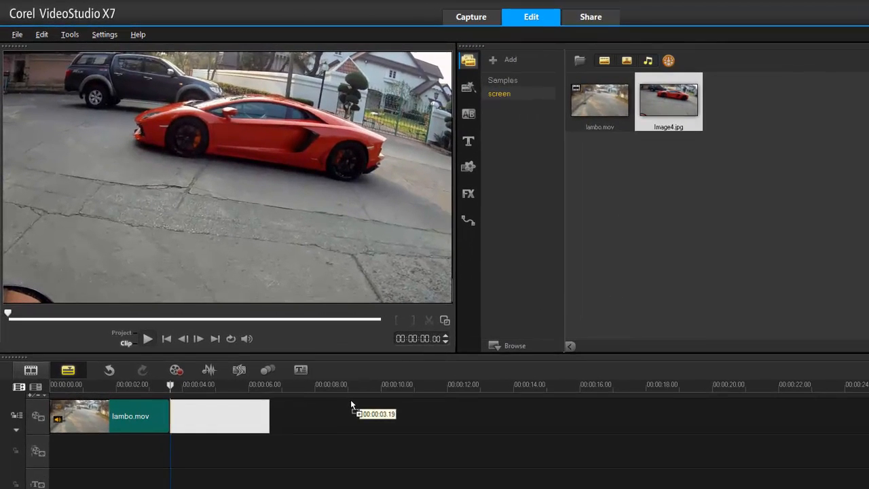
drag(668, 100, 217, 416)
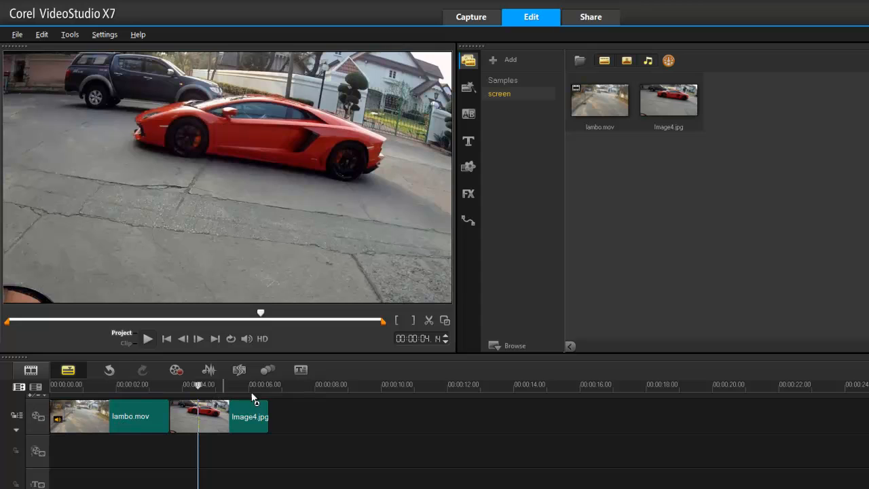
mouse_move(131, 415)
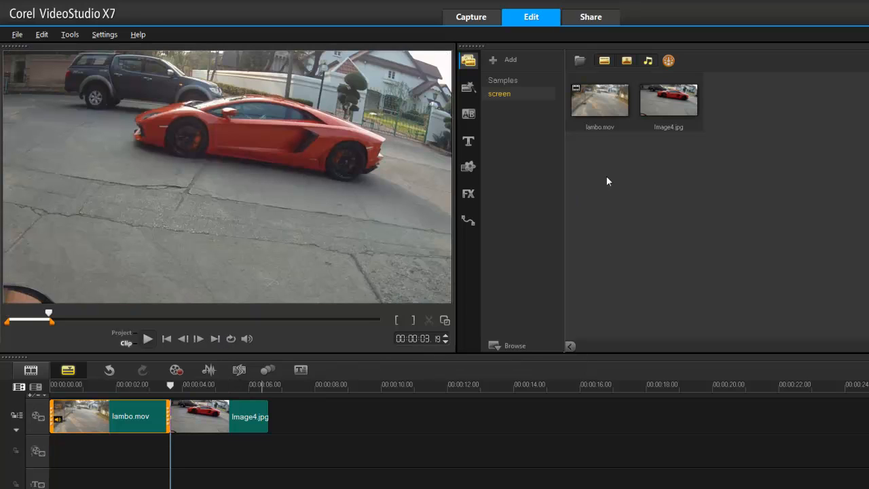
Trim lambo.mov to start where the car appears and place it after Image4.jpg.
drag(49, 313, 53, 313)
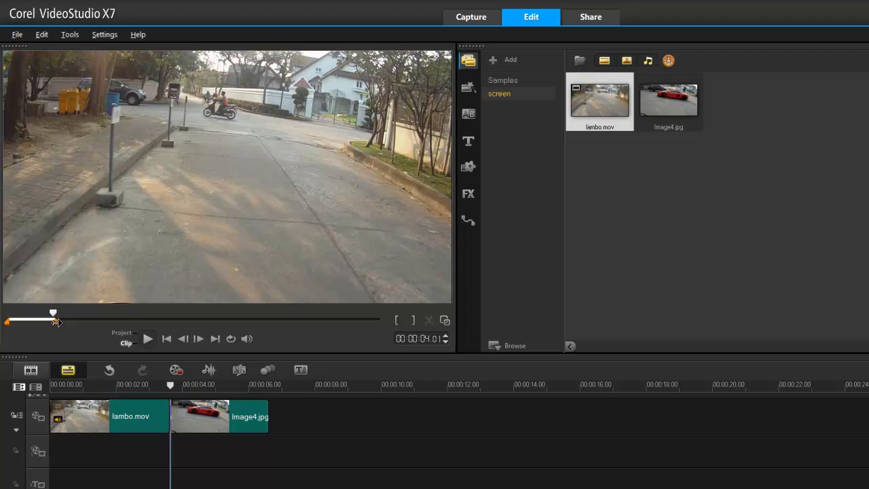
drag(53, 322, 28, 322)
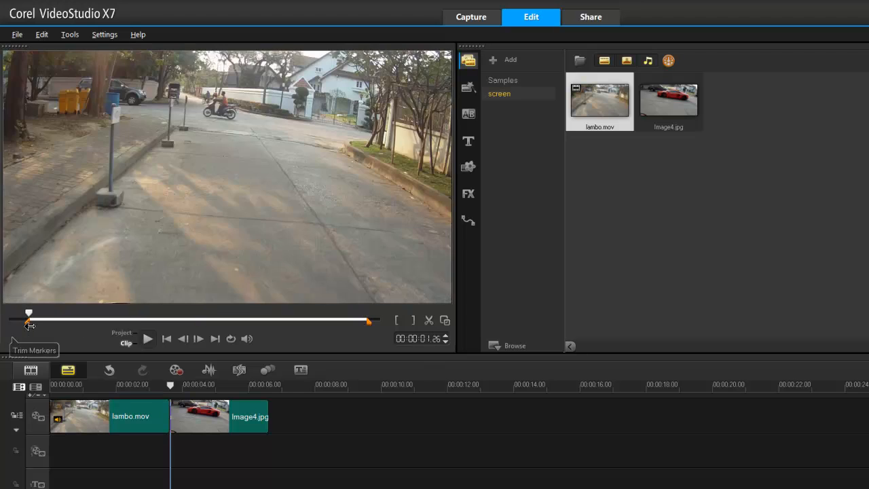
drag(28, 322, 39, 323)
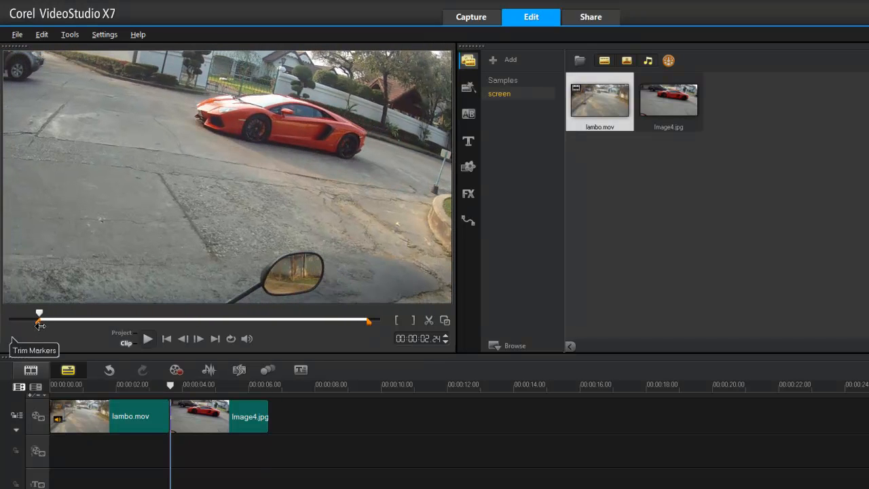
drag(39, 312, 47, 312)
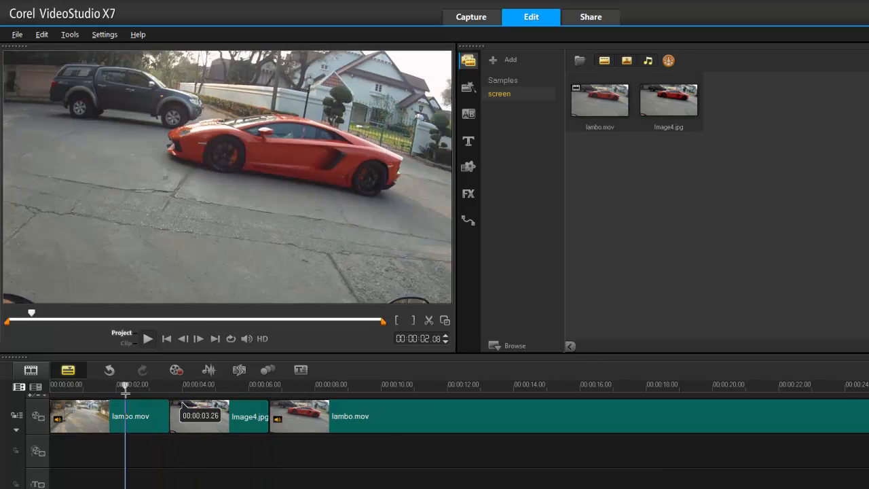
Play and pause the project preview to review the three-clip sequence.
click(148, 338)
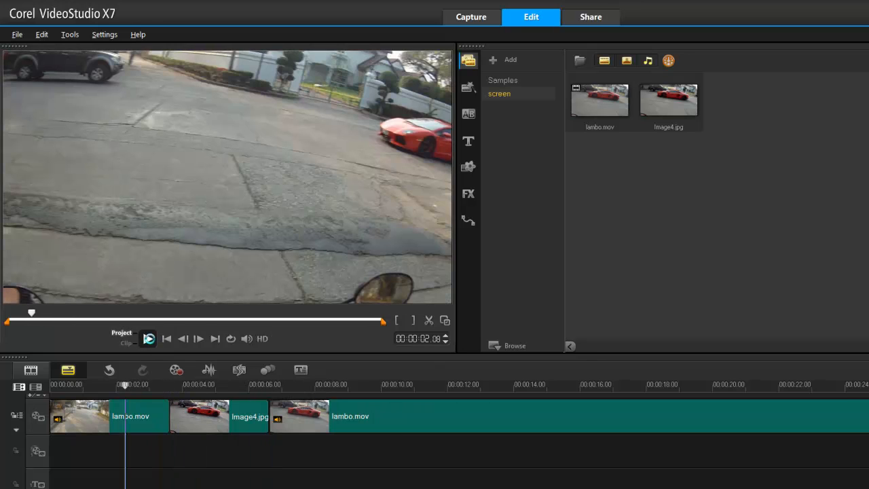
click(148, 338)
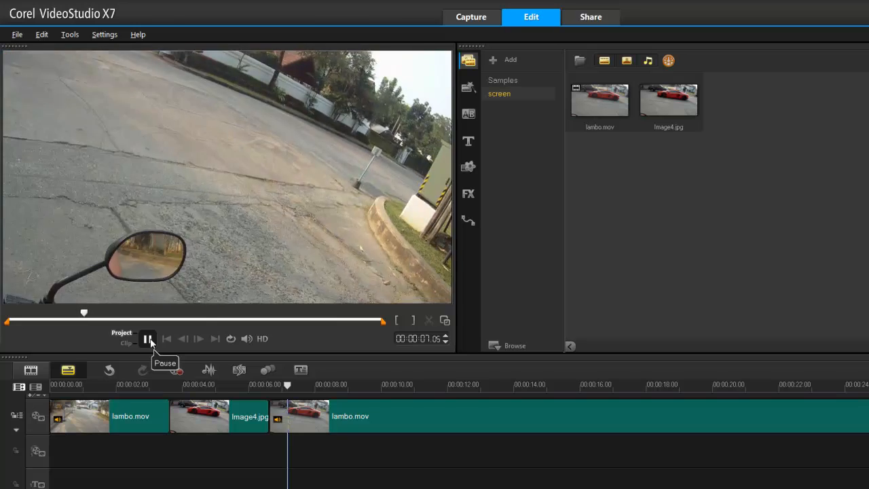
click(148, 338)
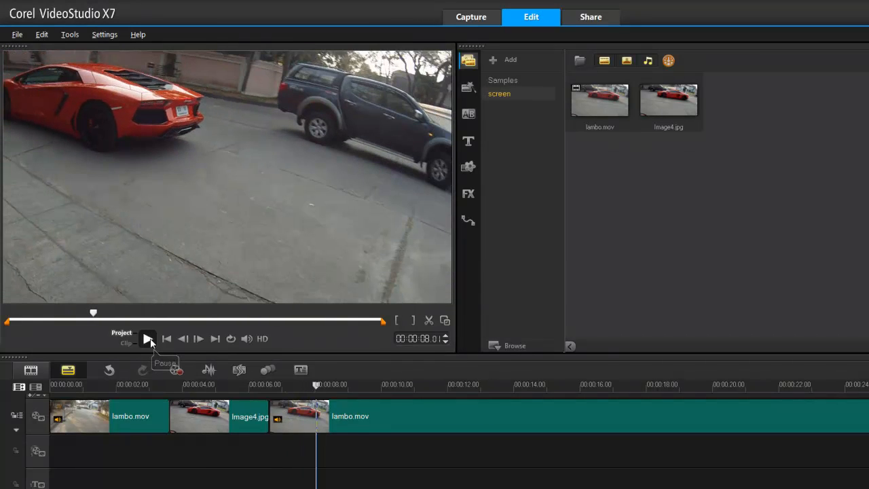
mouse_move(148, 338)
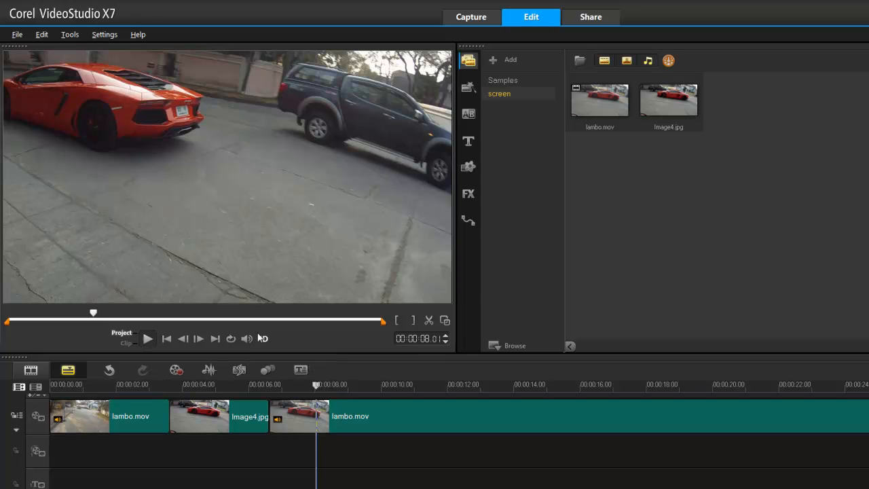
click(468, 194)
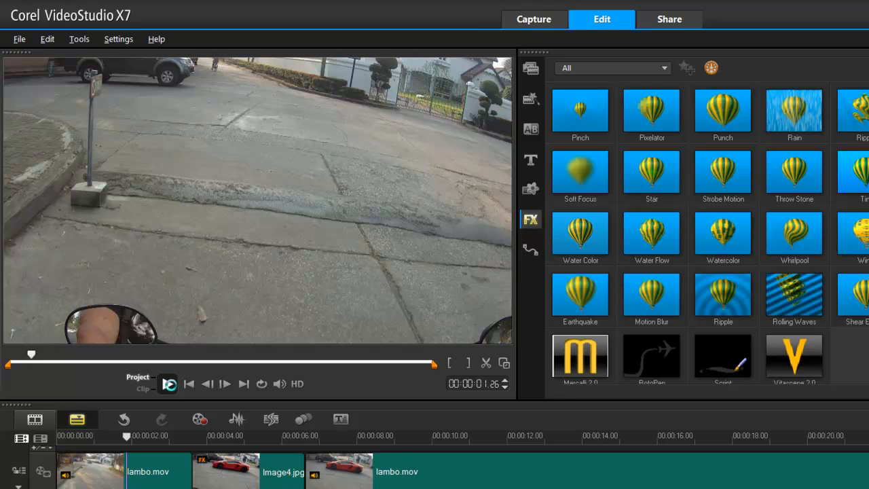
Play the project to preview the filter effect on the Image4.jpg still.
click(168, 384)
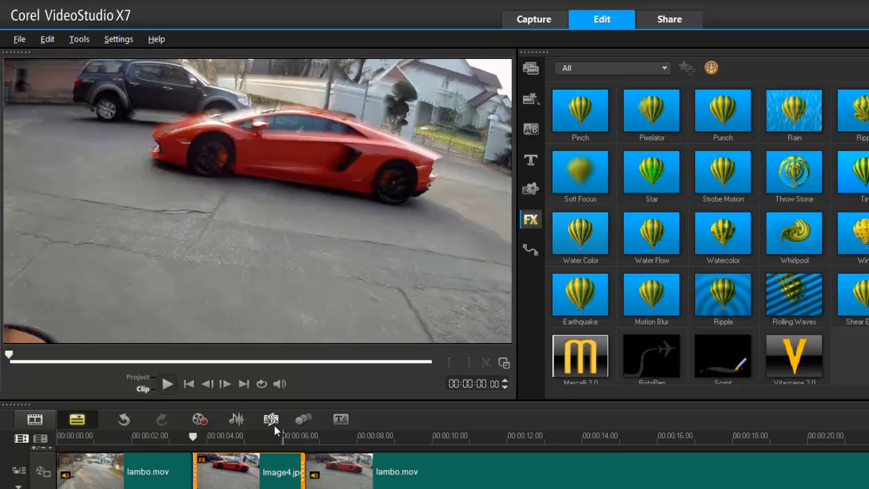
click(271, 419)
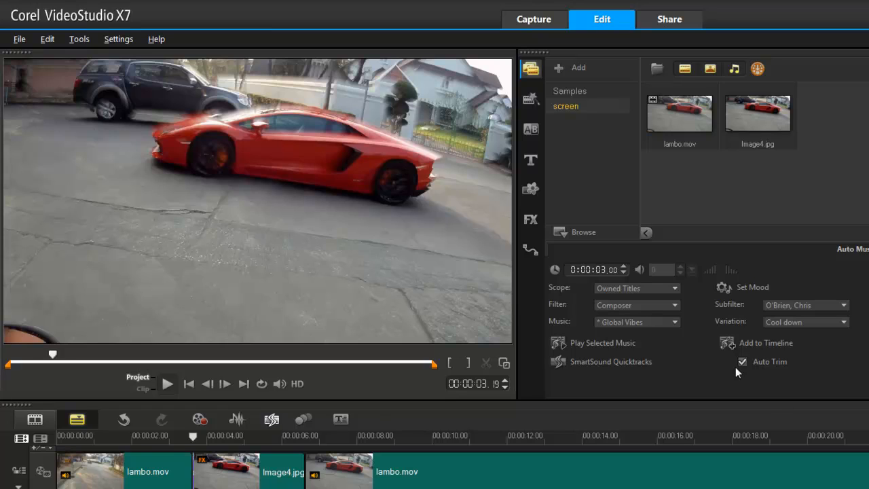
mouse_move(707, 349)
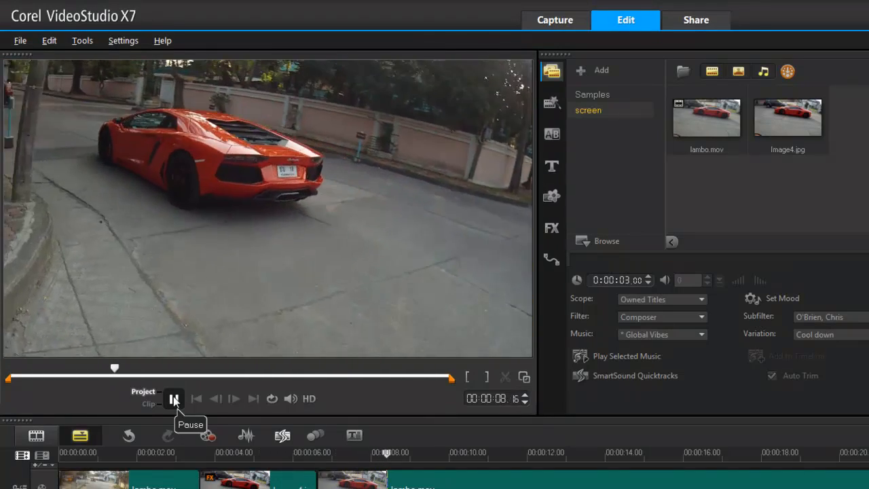
Pause the project preview playing with the Global Vibes Cool down soundtrack.
click(174, 398)
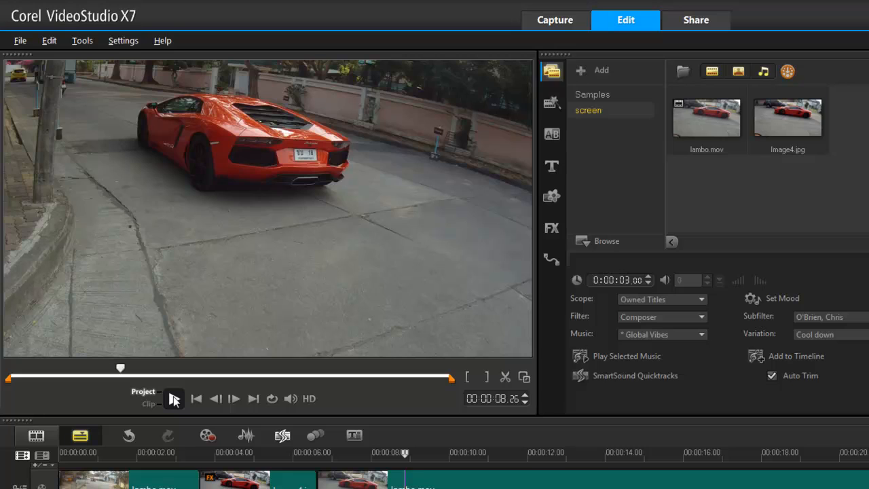
mouse_move(174, 399)
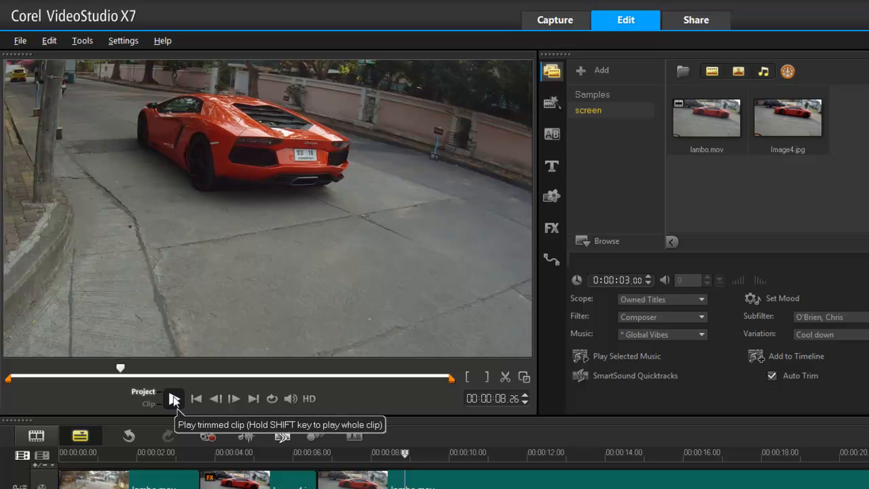